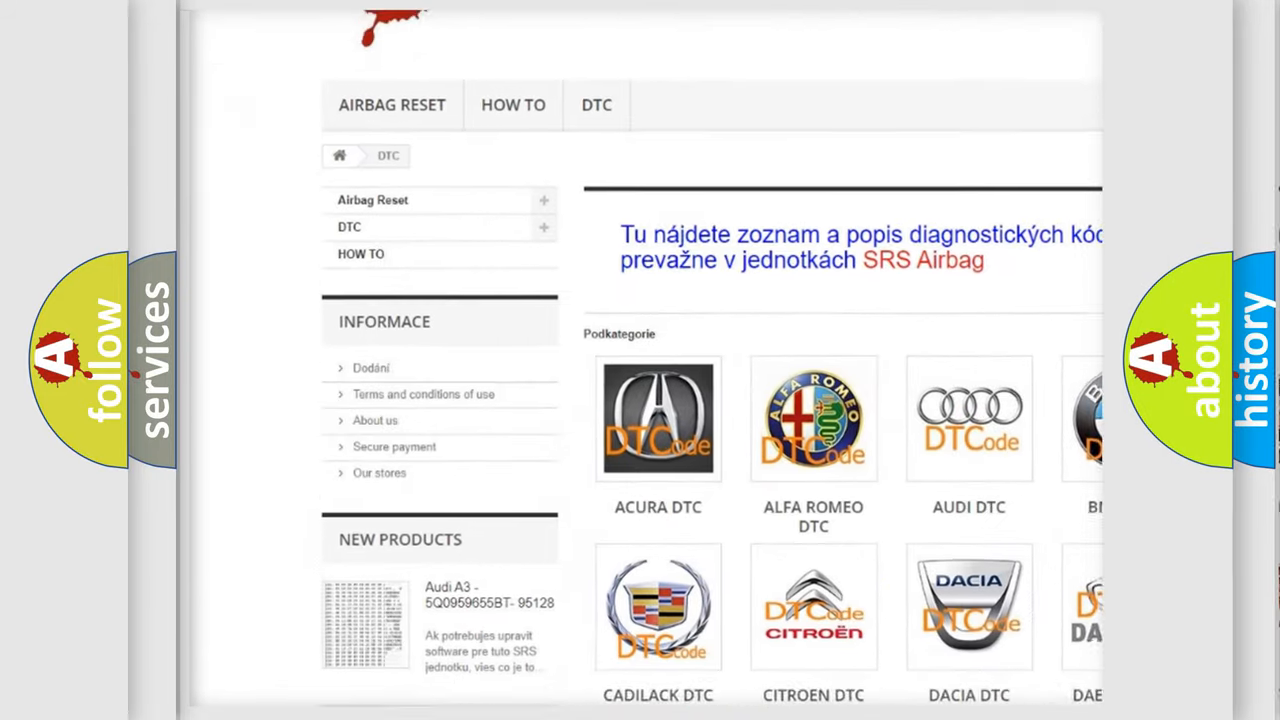
Scroll past the car-make logos down to the Jeep P0443 trouble code page.
scroll(down, 3)
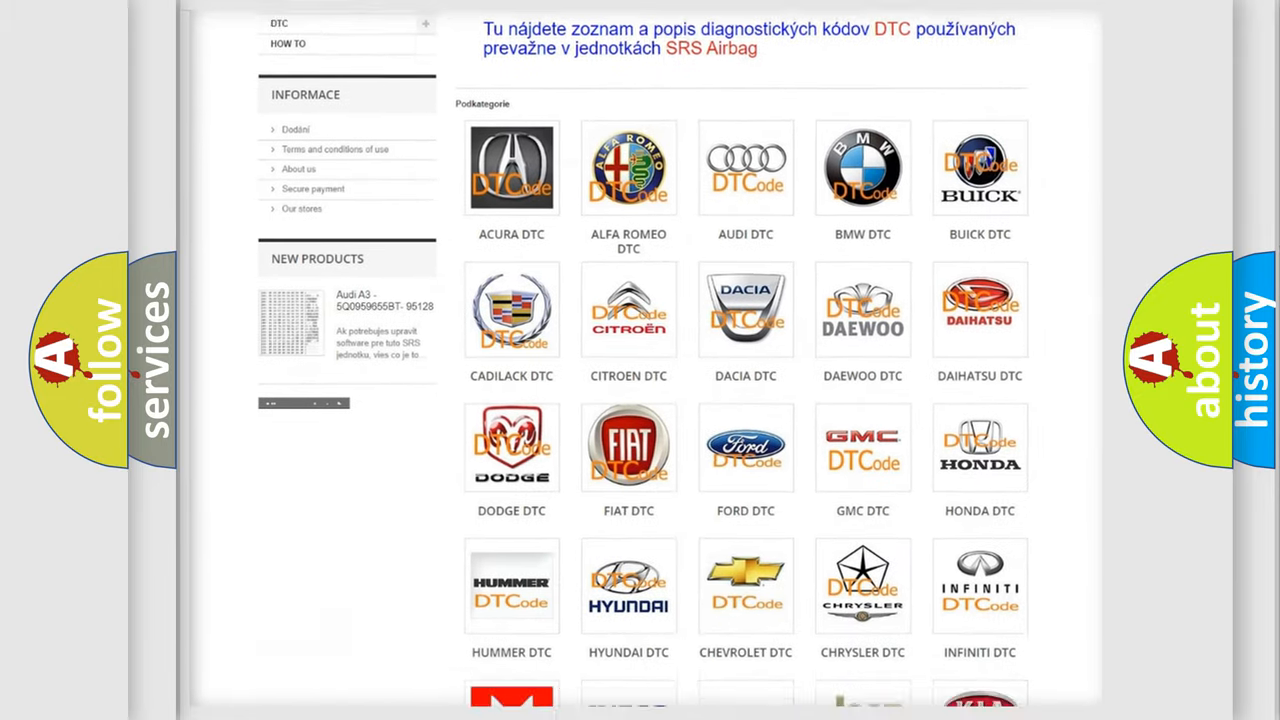
scroll(down, 3)
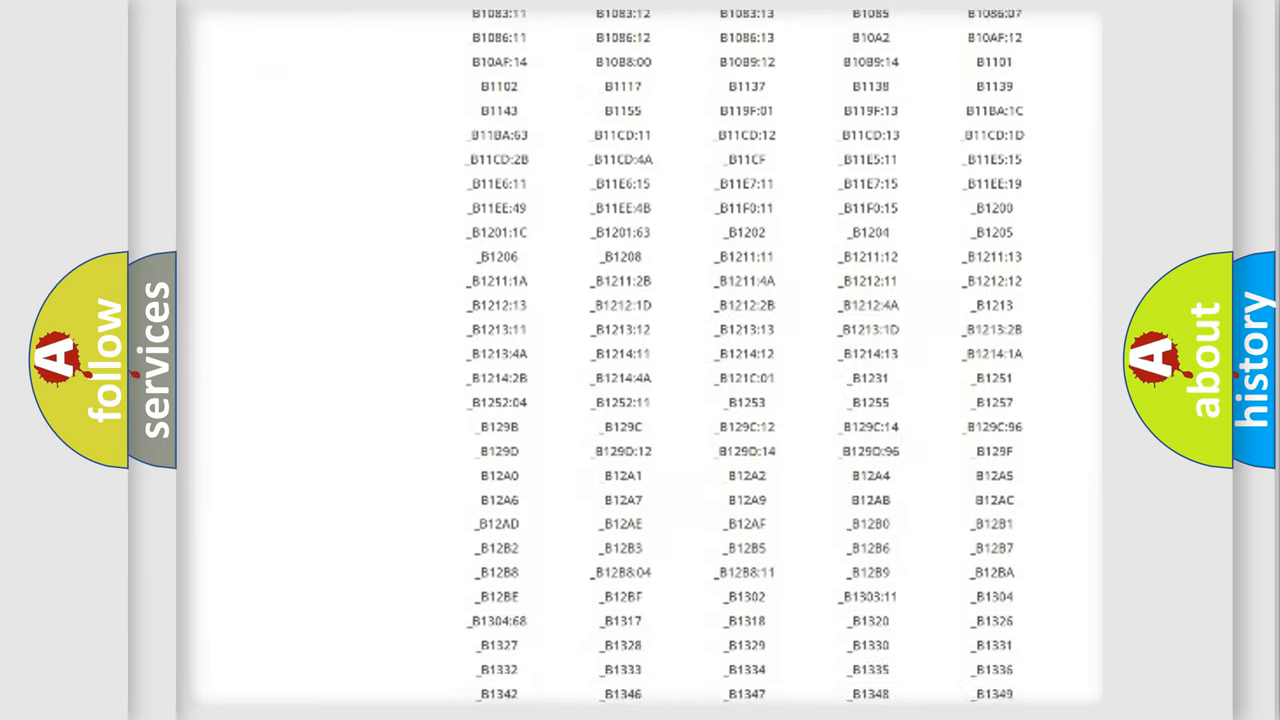
scroll(down, 3)
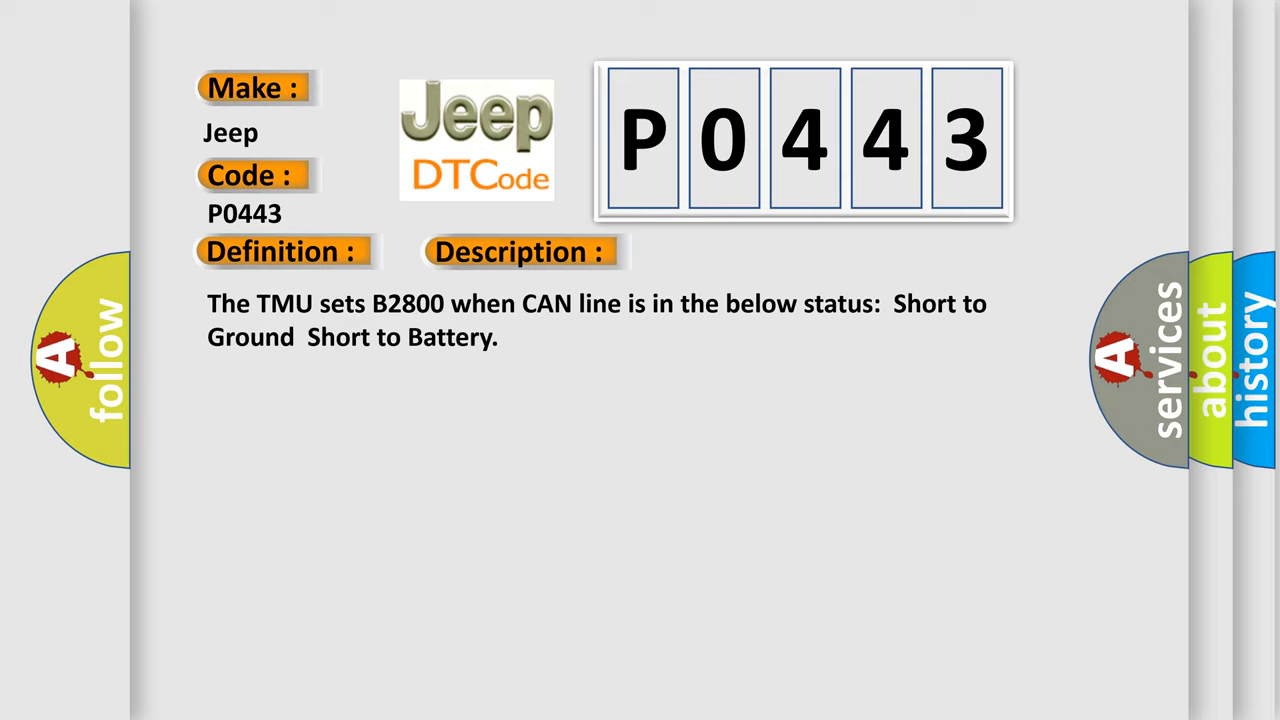
Advance from the P0443 Description to the Cause: MMCAN wire short, head unit or TMU failure.
click(735, 251)
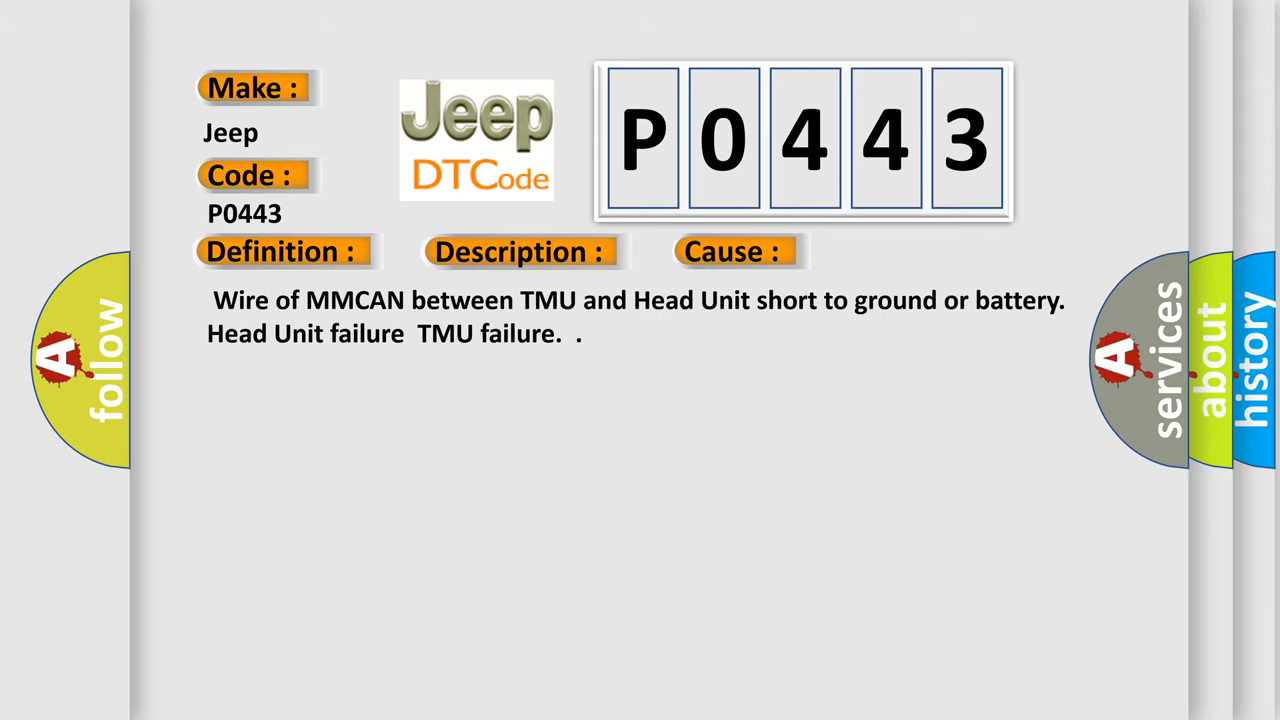